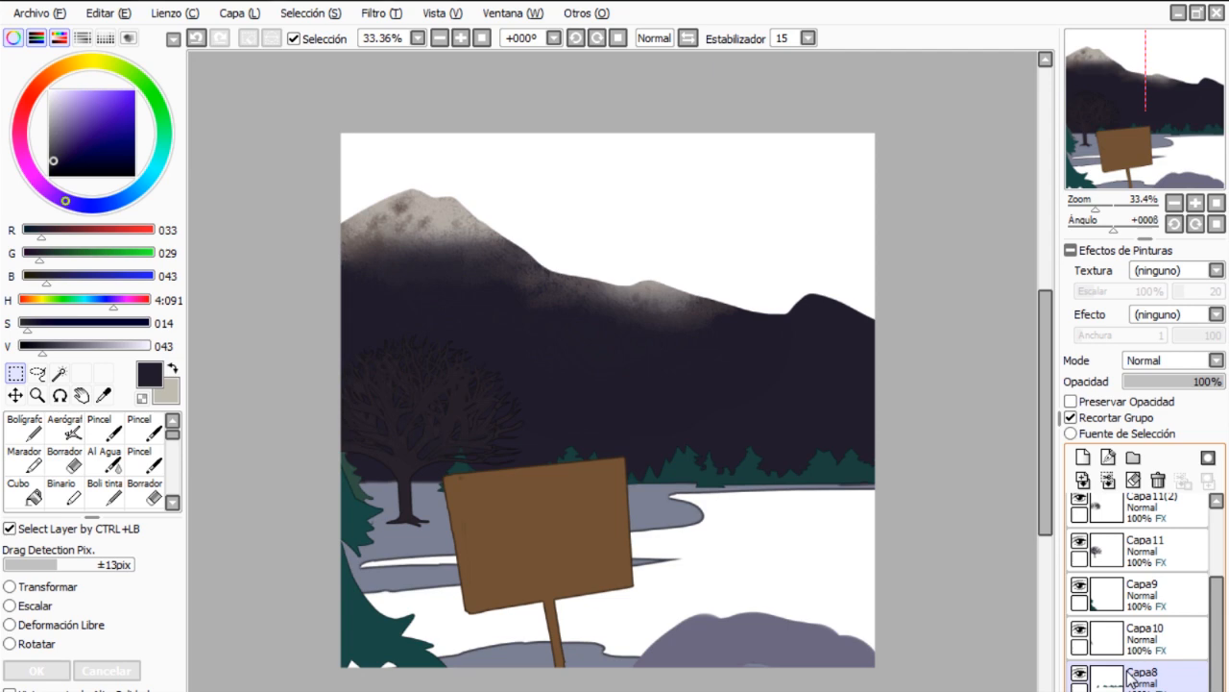
- Brush a pale light streak across the dark mountain slope above the sunset lake
{"action": "left_click_drag", "start_coordinate": [538, 404], "coordinate": [784, 322]}
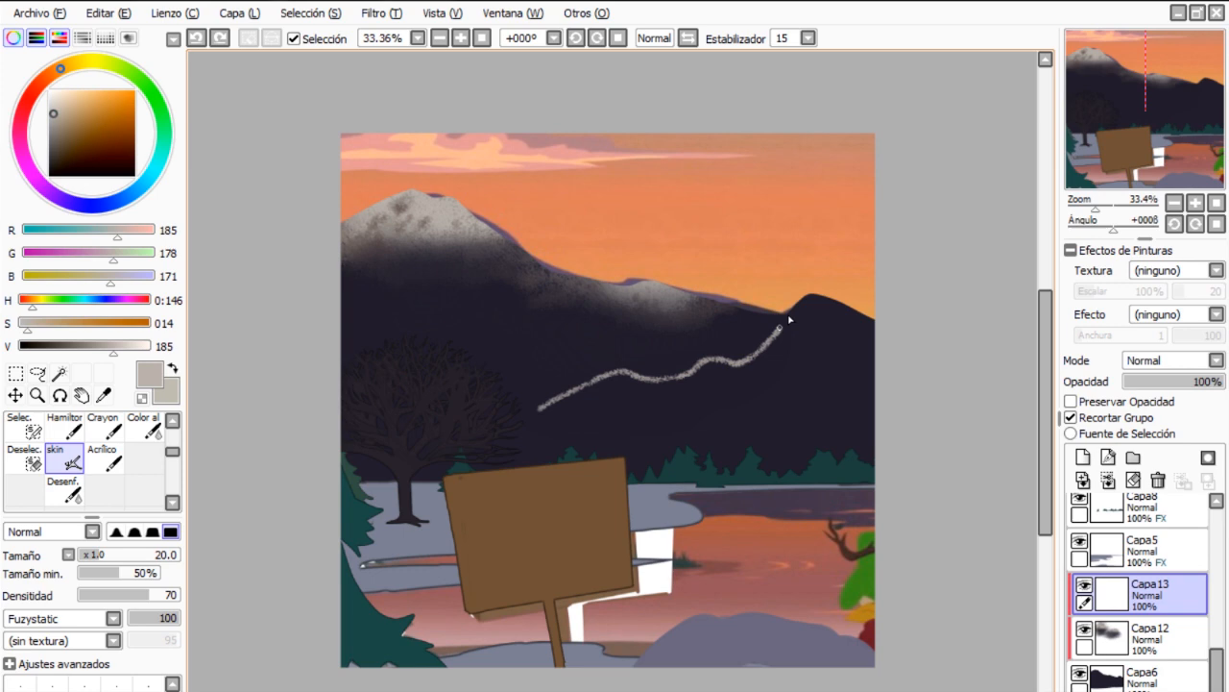